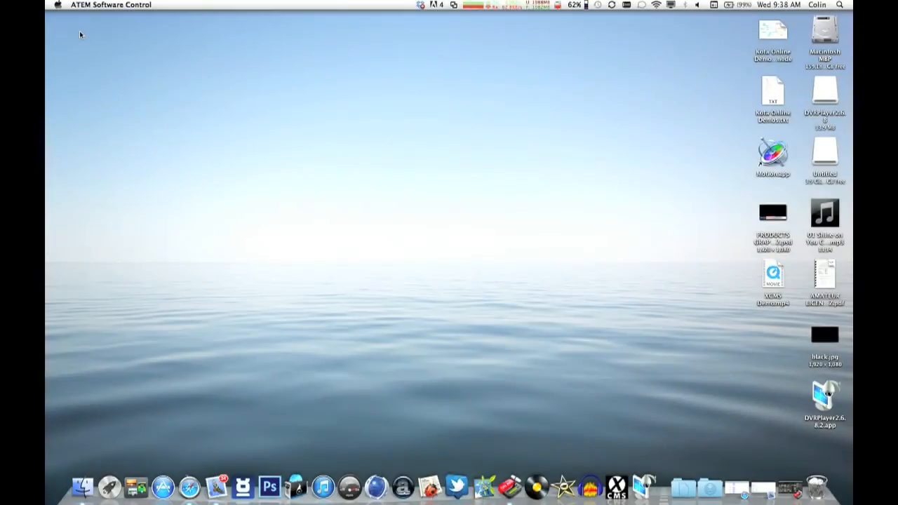
mouse_move(563, 345)
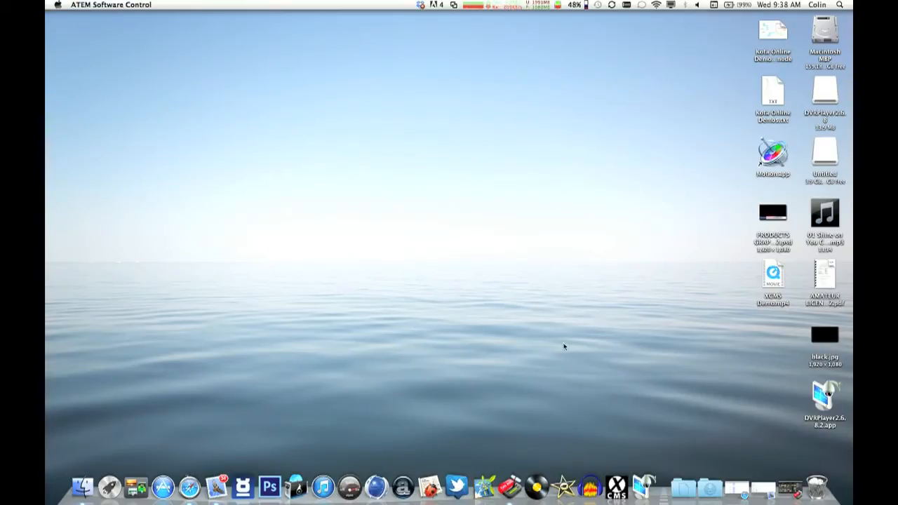
Enter the DVR password in the User Login dialog and log in to the live preview
left_click(824, 393)
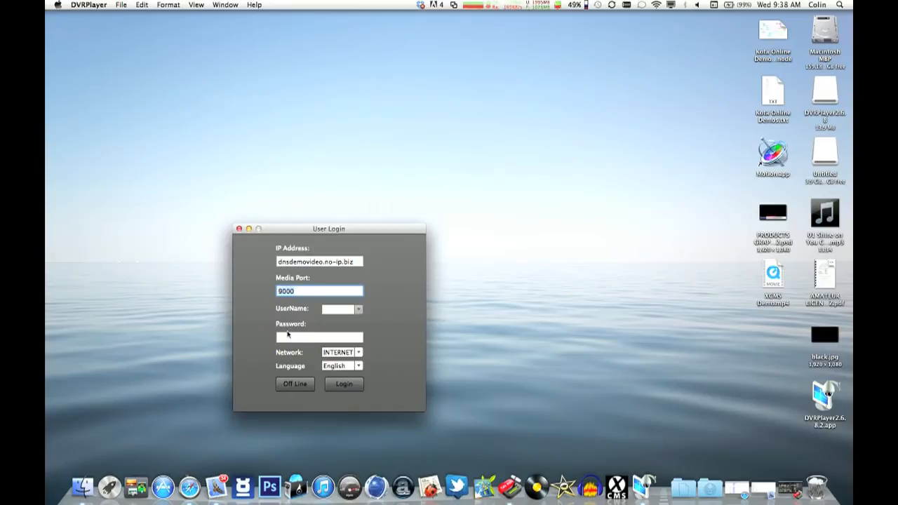
type("•••")
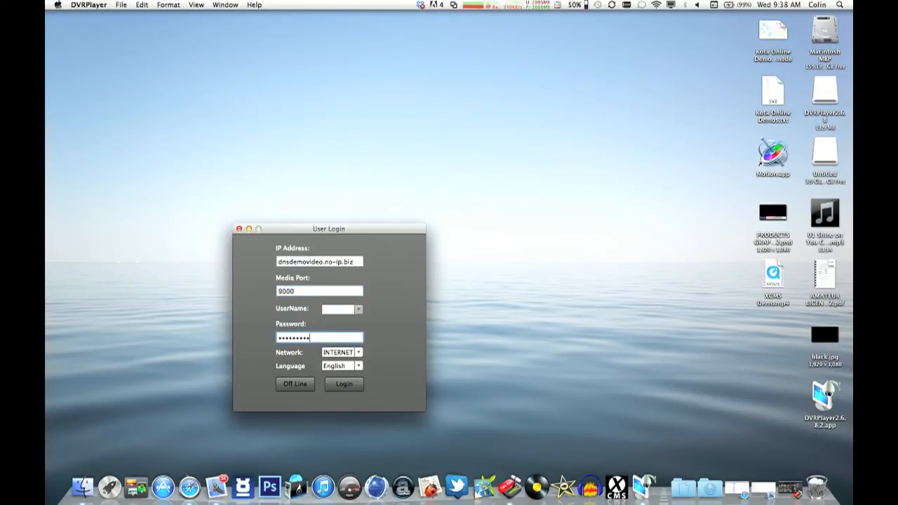
type("••••")
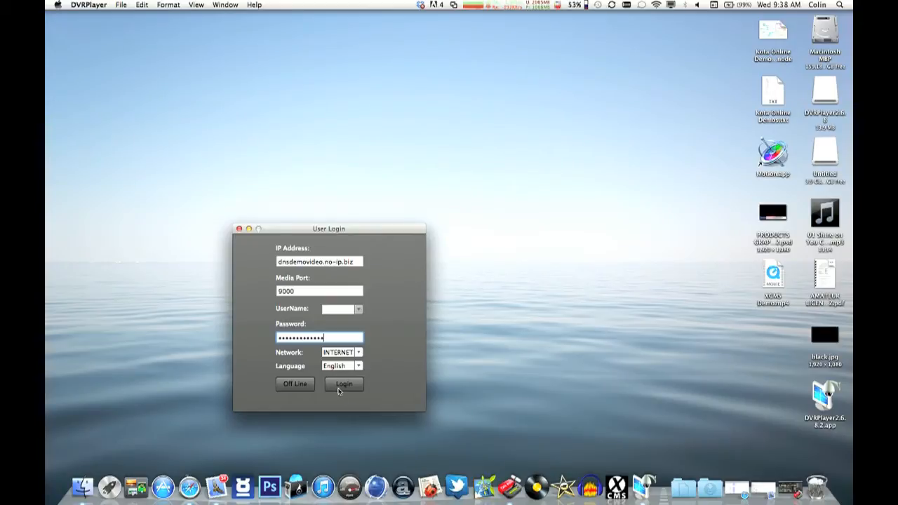
left_click(343, 384)
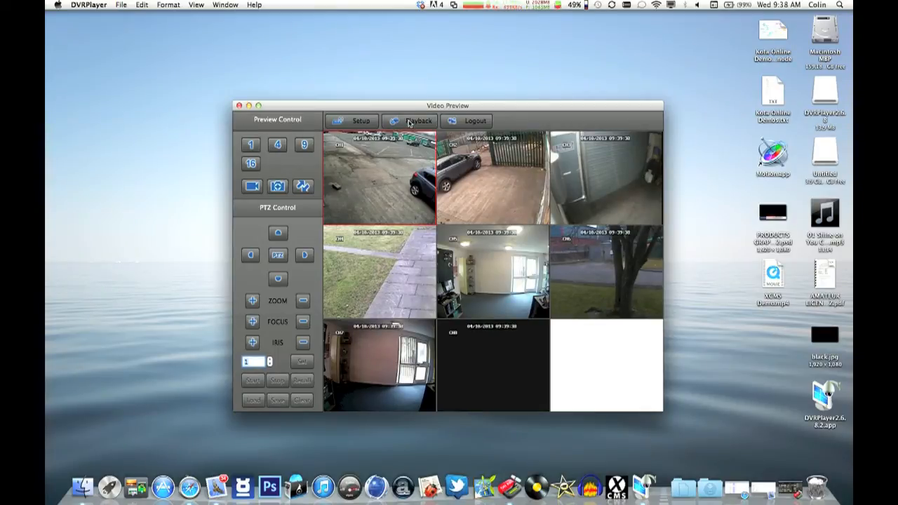
Search channel 3 recordings in Playback View and start the 04/10/2013 08:31 clip
left_click(418, 120)
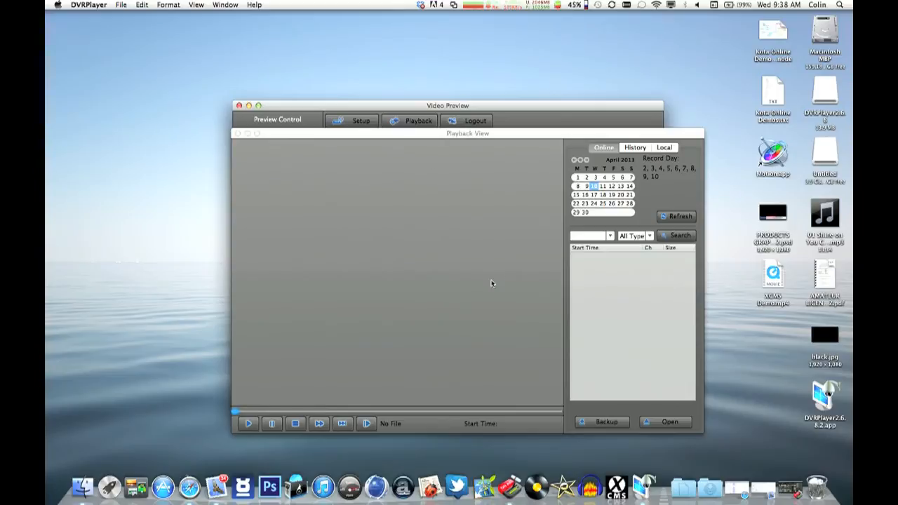
left_click(609, 235)
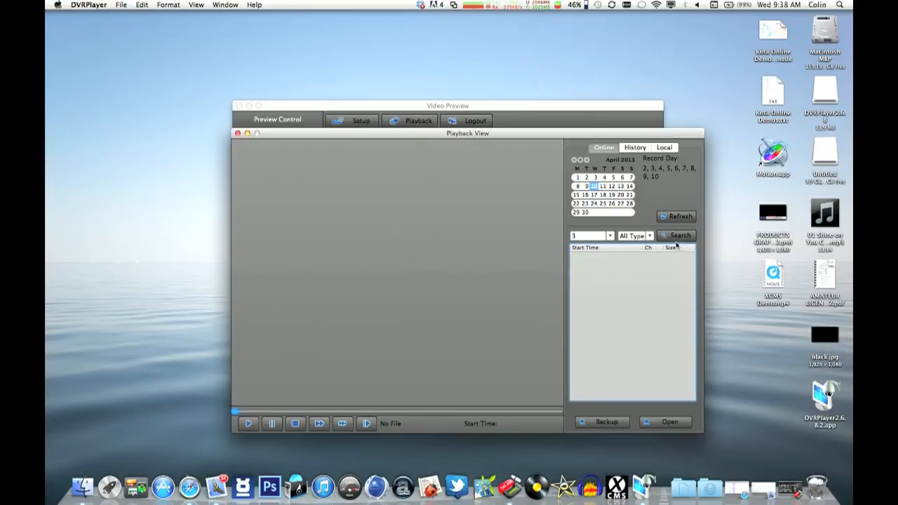
left_click(676, 235)
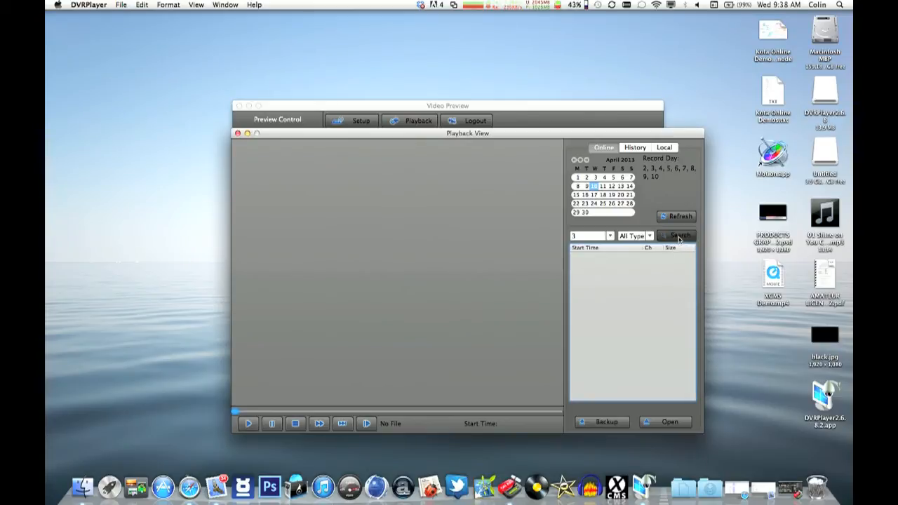
left_click(678, 236)
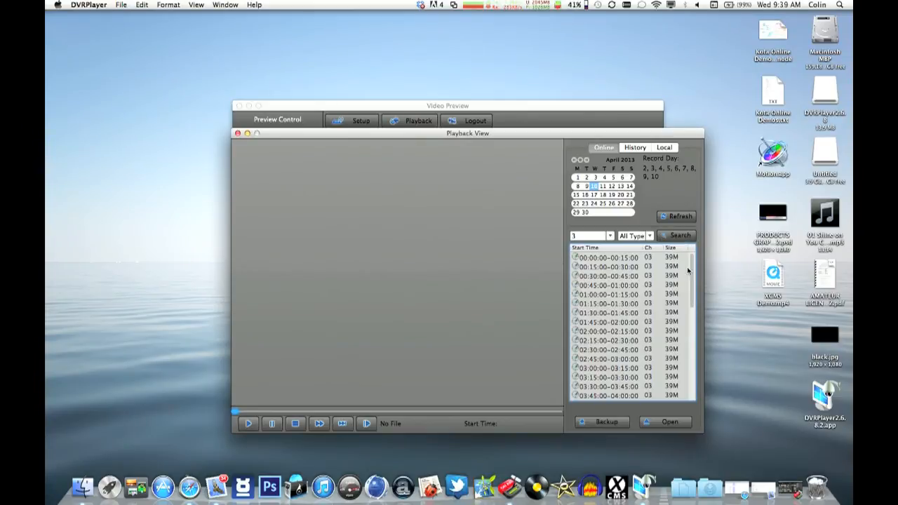
scroll("down", 3)
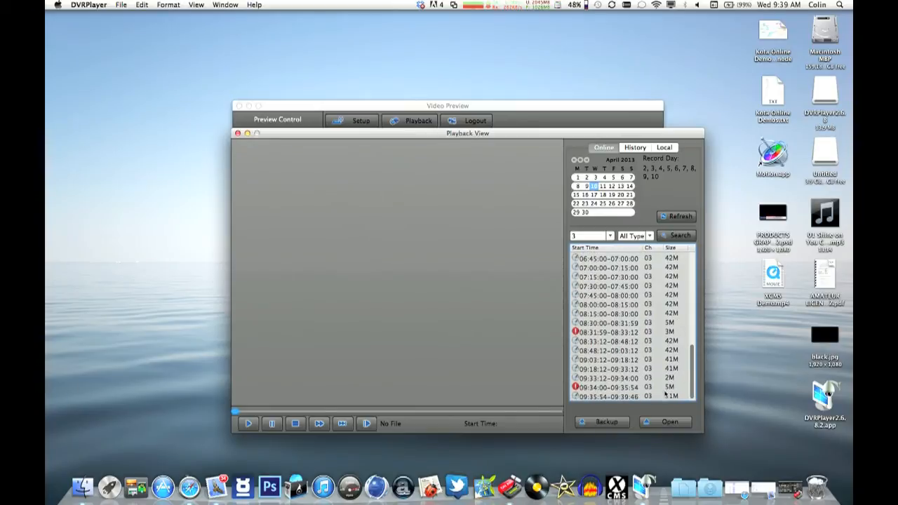
left_click(617, 331)
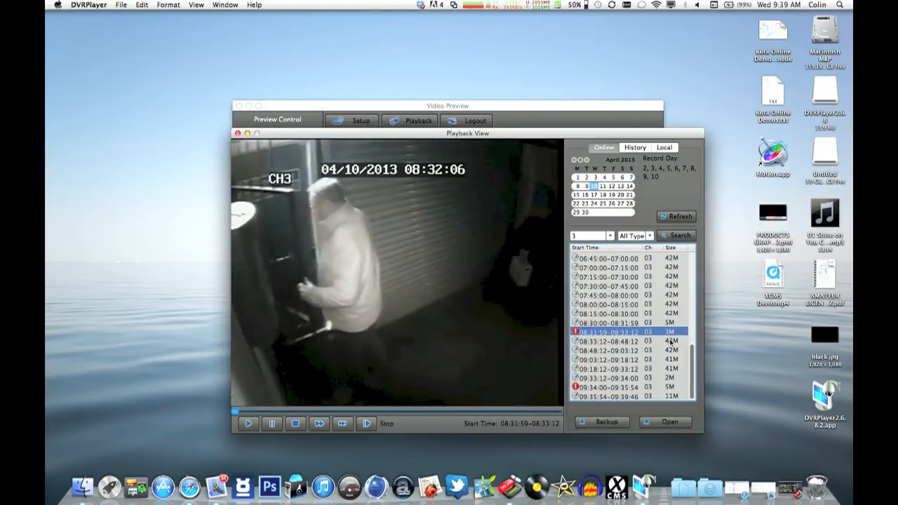
Continue playing the 08:31:59 channel 3 clip up to the doorway scene at 08:32
left_click(600, 421)
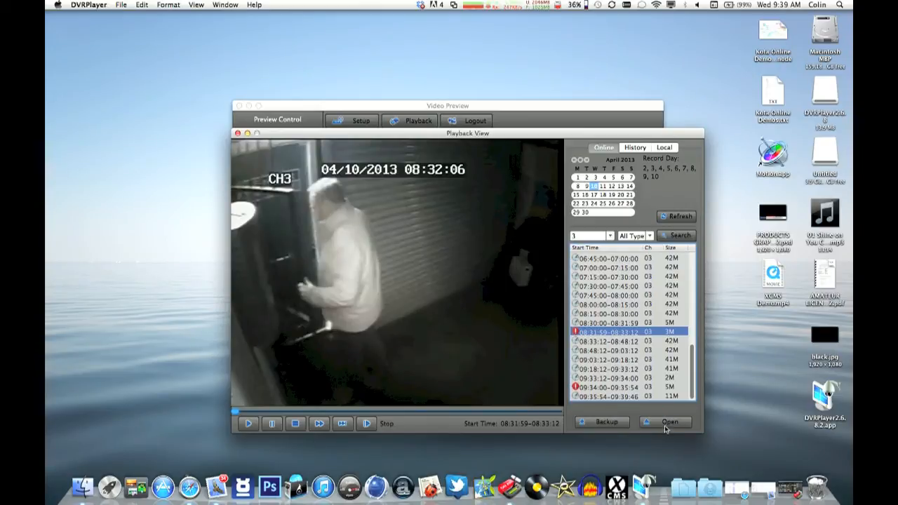
left_click(669, 421)
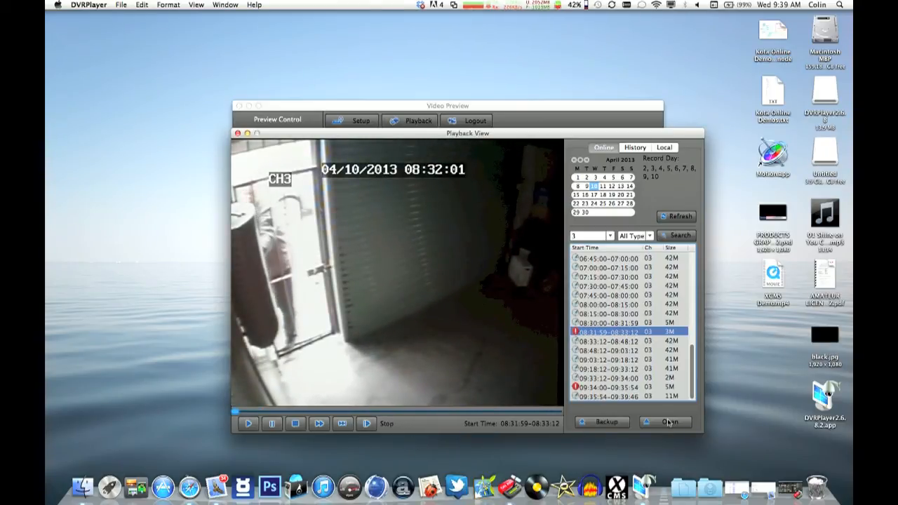
Load a .264 recording from the Untitled USB drive's RecordFile folder, play it, then stop
left_click(669, 421)
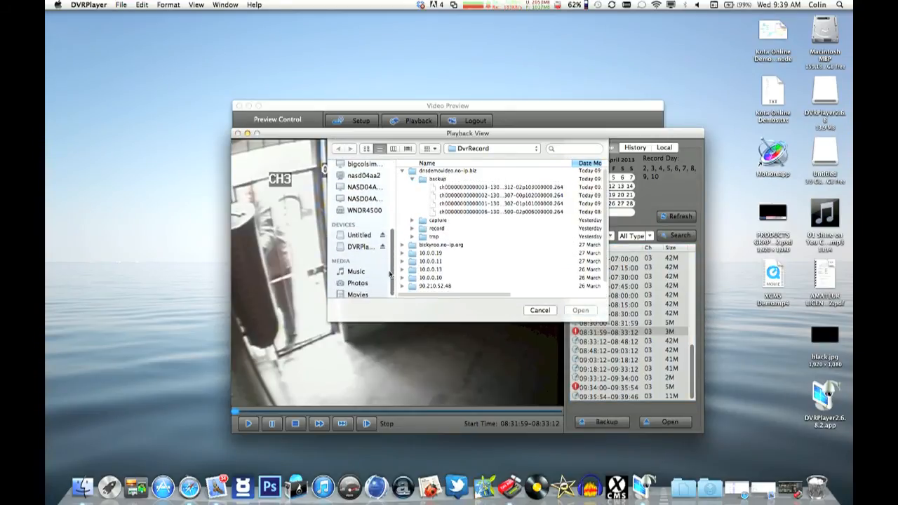
left_click(359, 233)
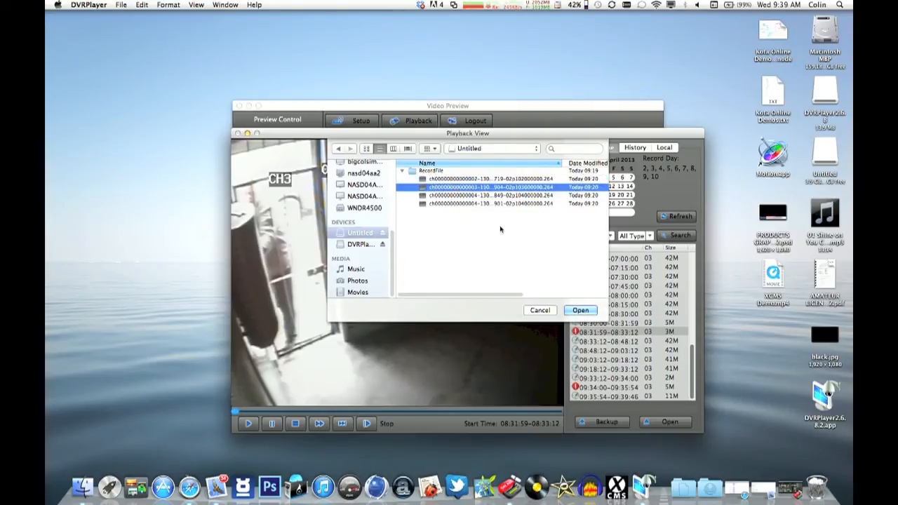
left_click(581, 310)
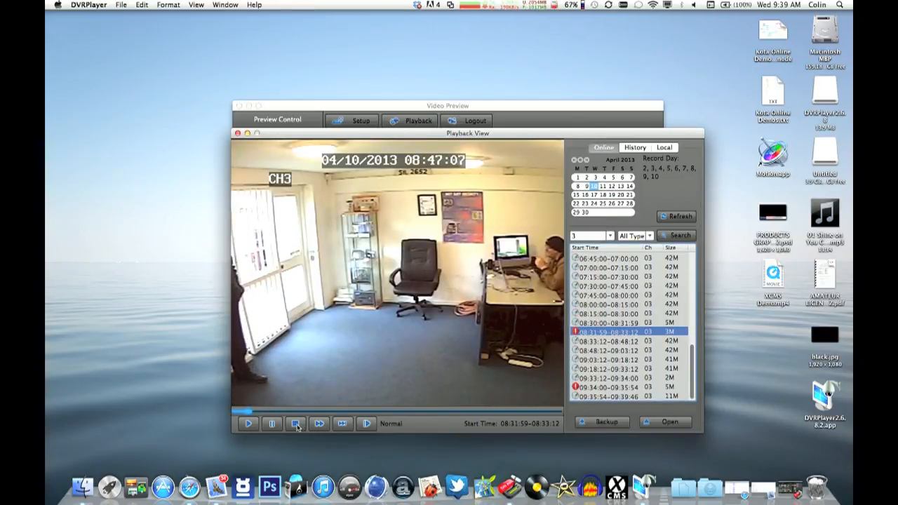
left_click(294, 423)
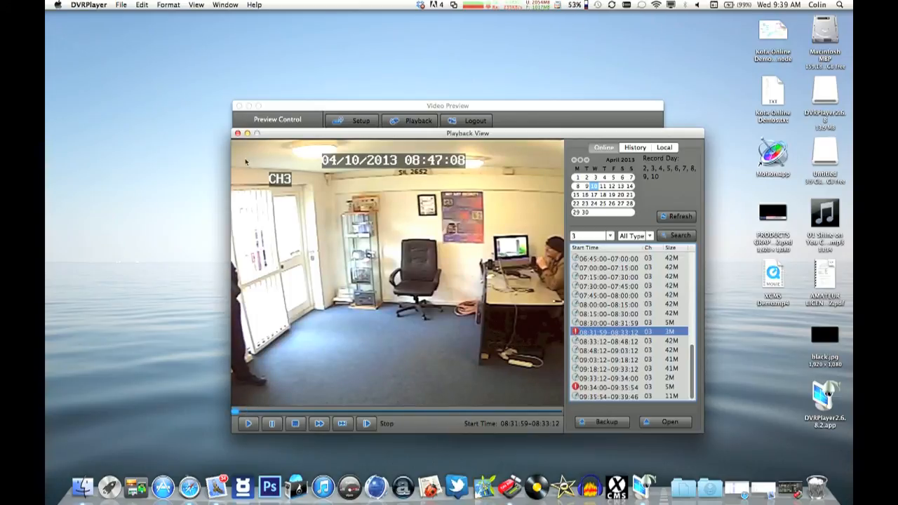